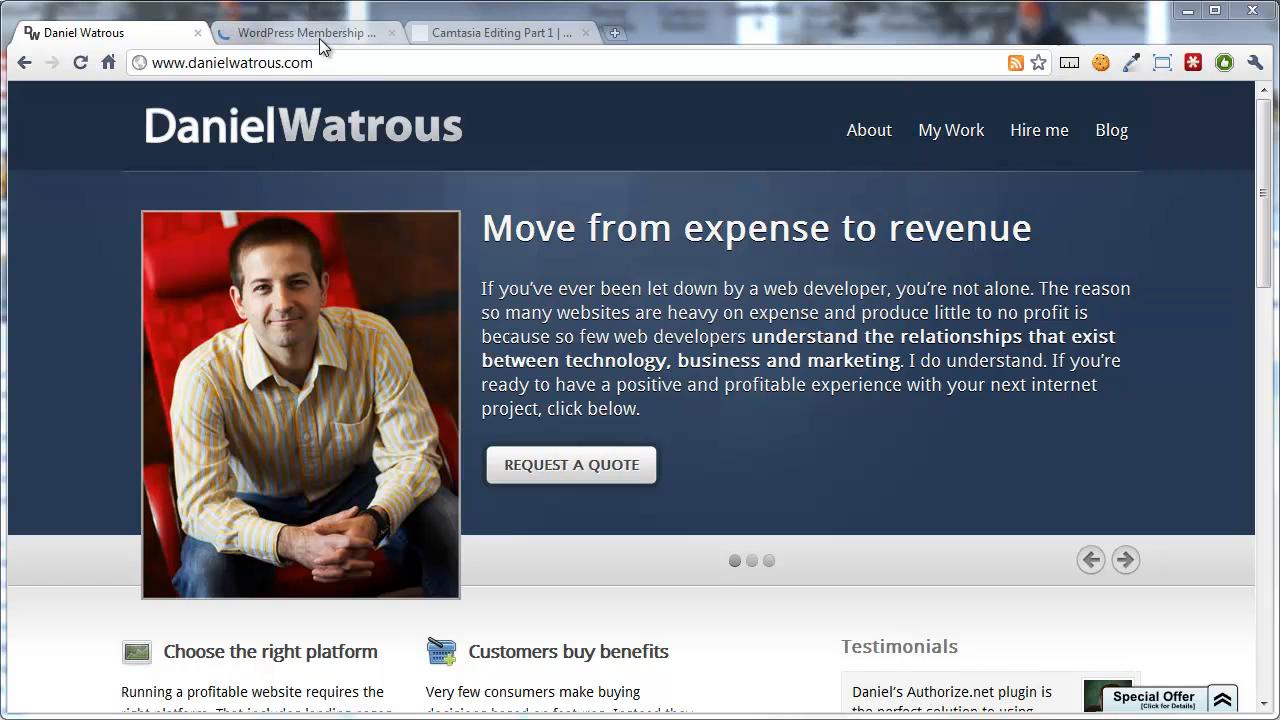
View the WordPress Membership University tab, then switch to the Camtasia Editing Part 1 post tab.
click(305, 32)
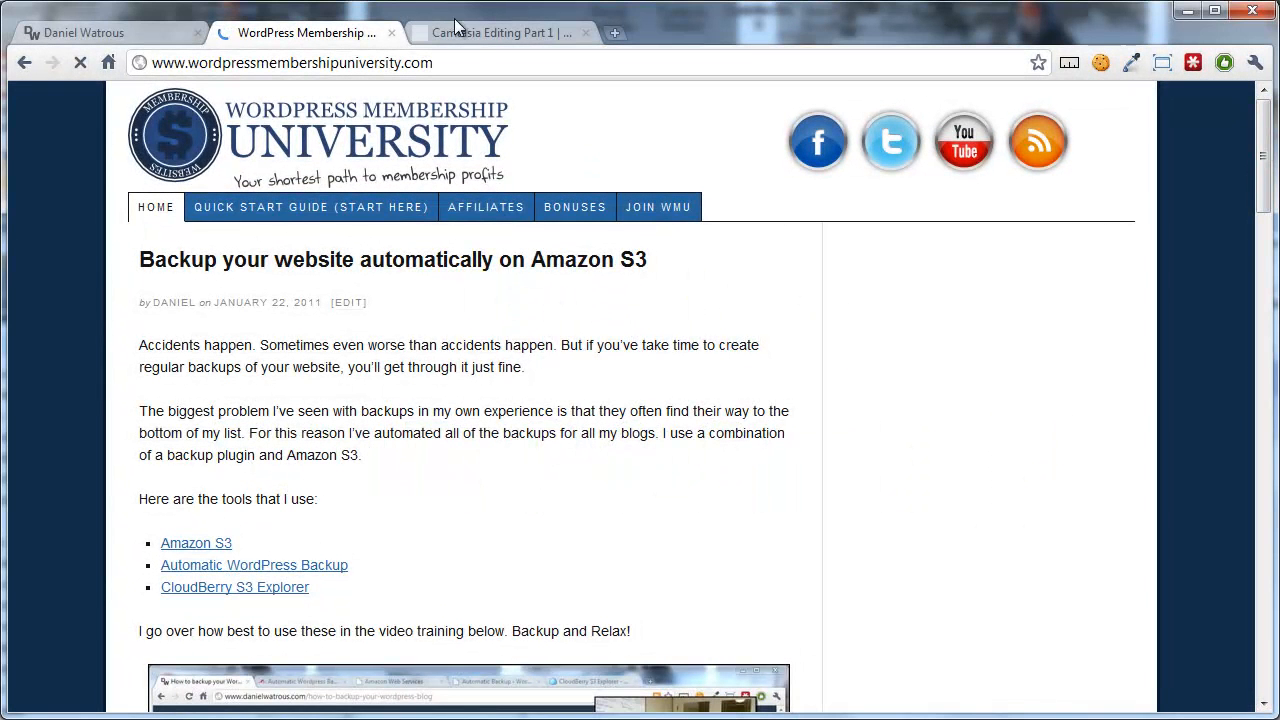
click(500, 32)
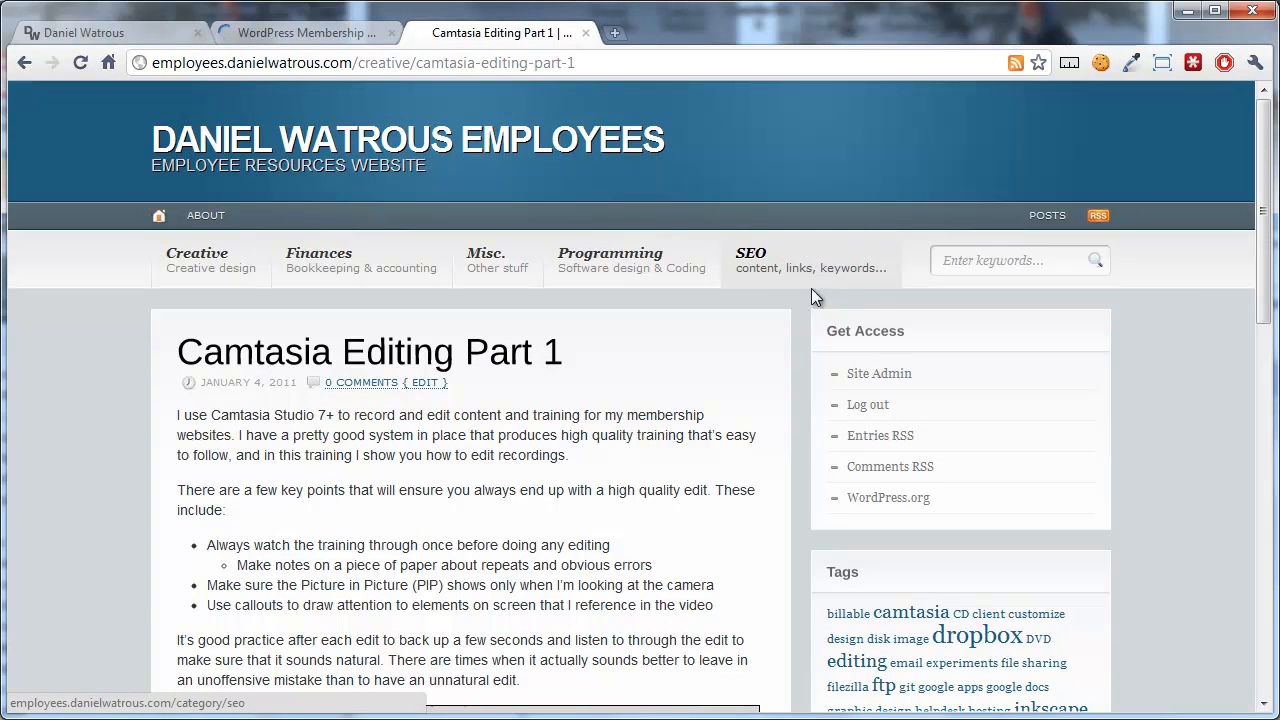
Scroll the Camtasia Editing Part 1 post down to its embedded editing training video.
scroll(down, 3)
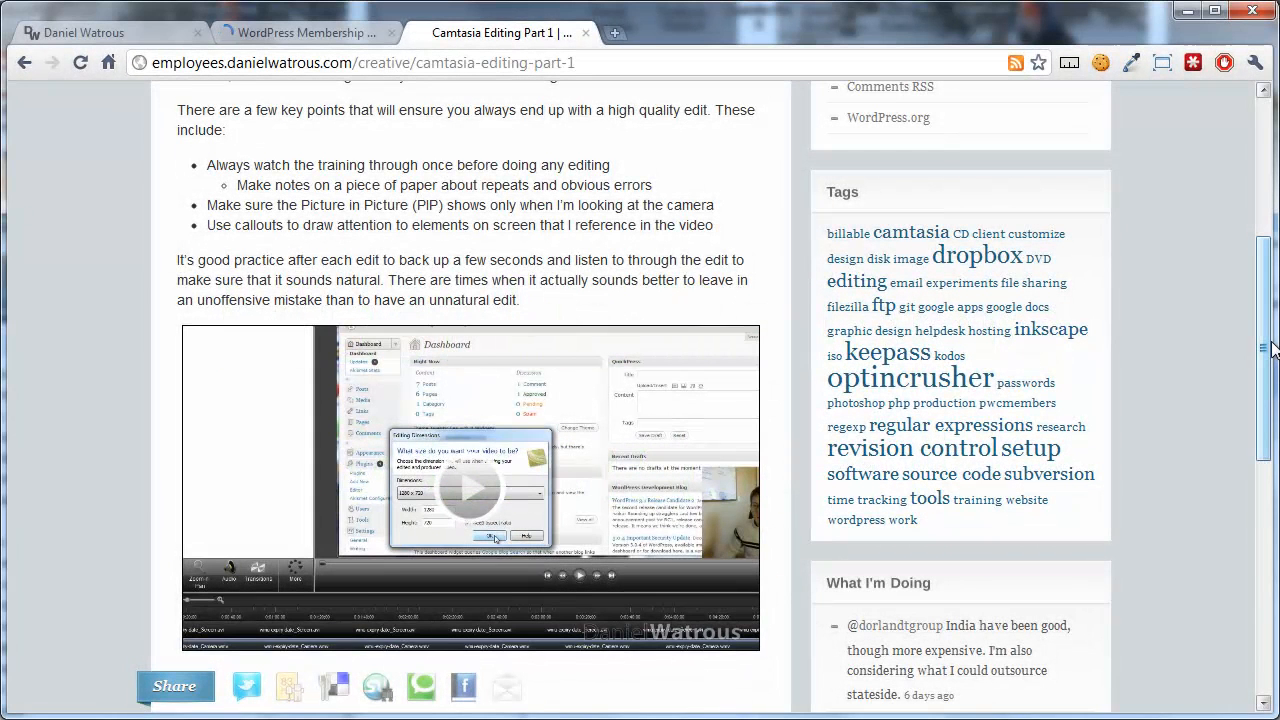
click(468, 489)
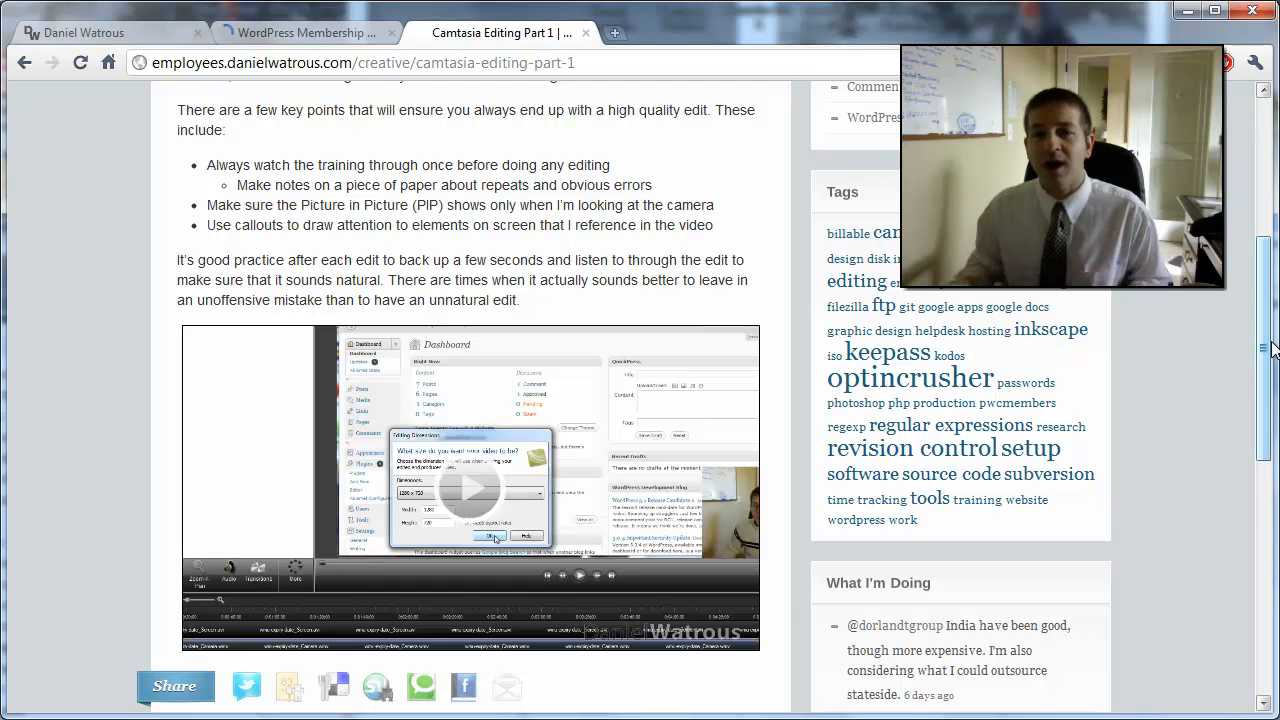
Return to the WordPress Membership University tab showing the Amazon S3 backup article.
click(300, 33)
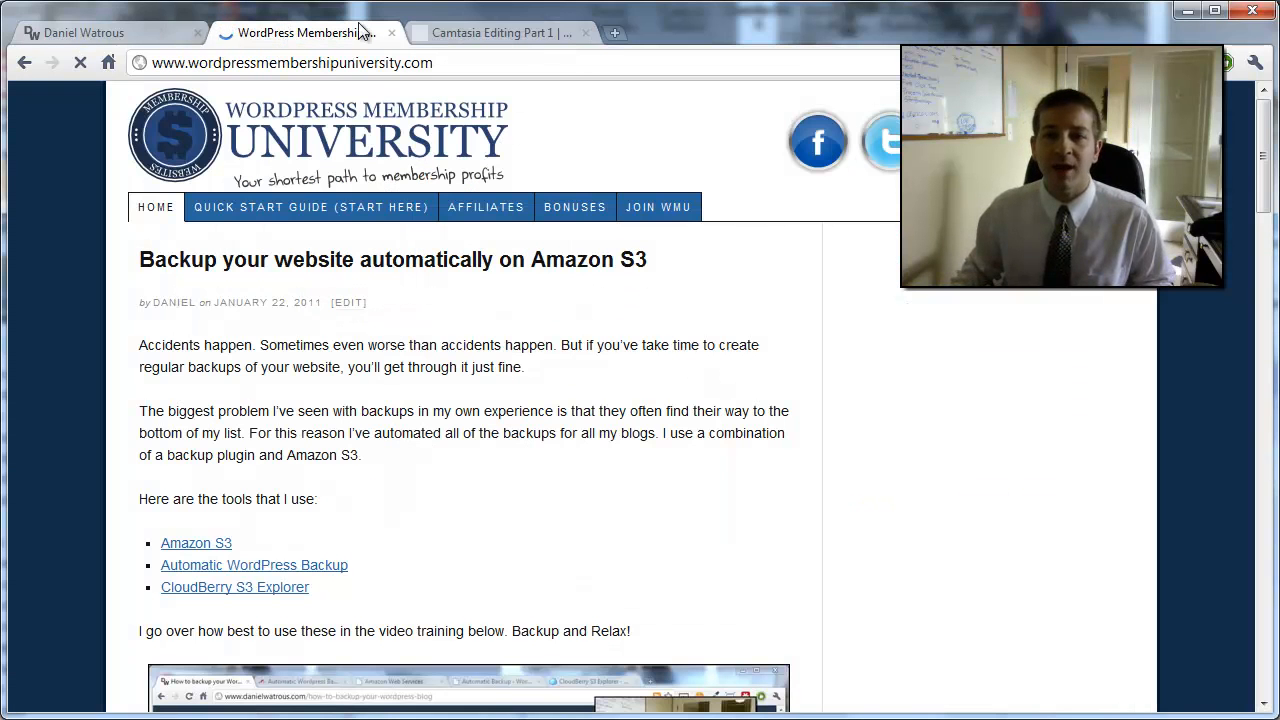